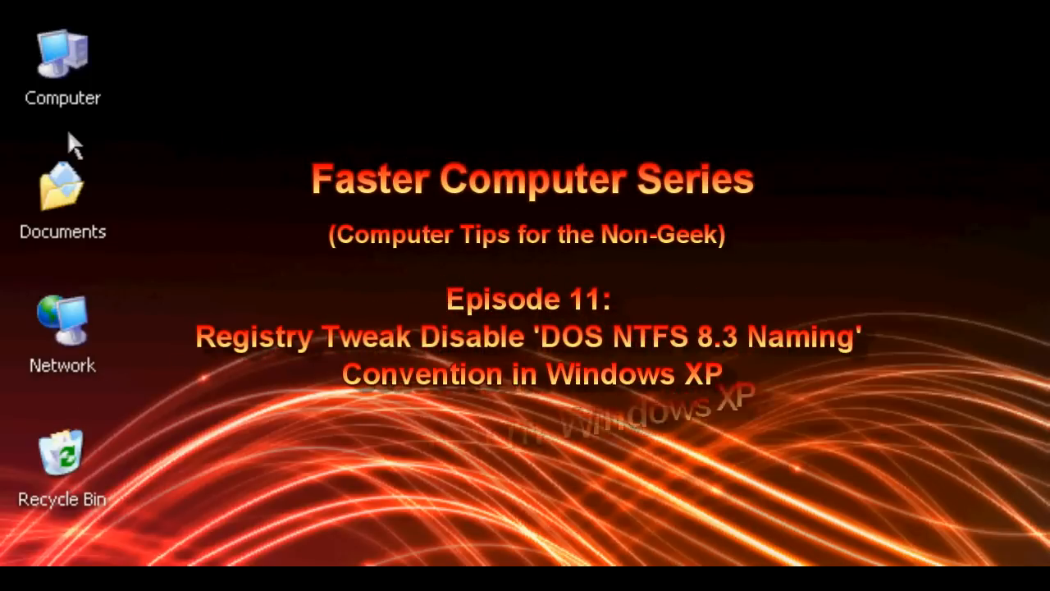
mouse_move(262, 151)
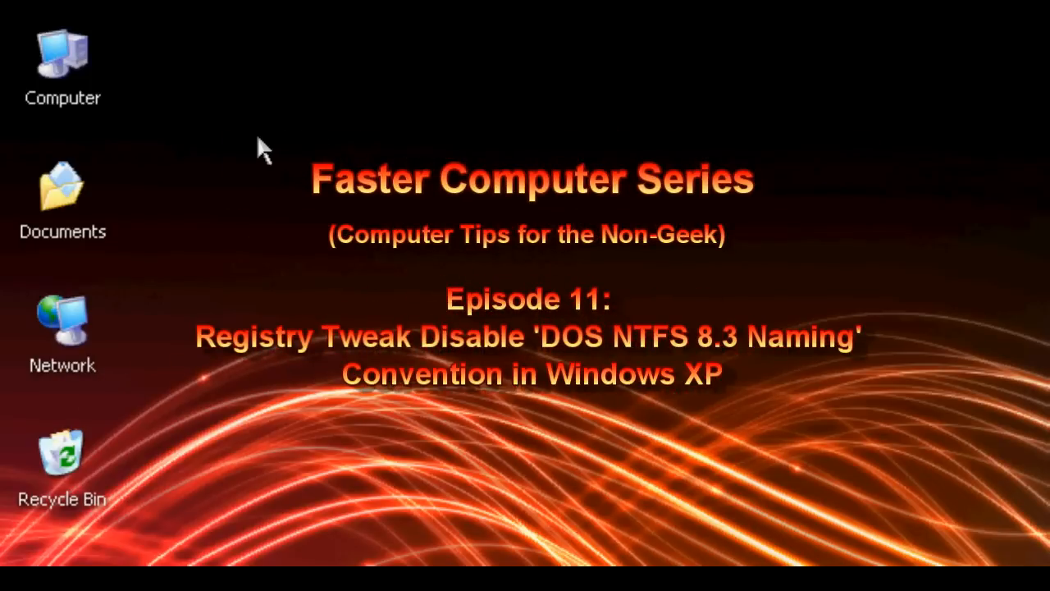
mouse_move(292, 256)
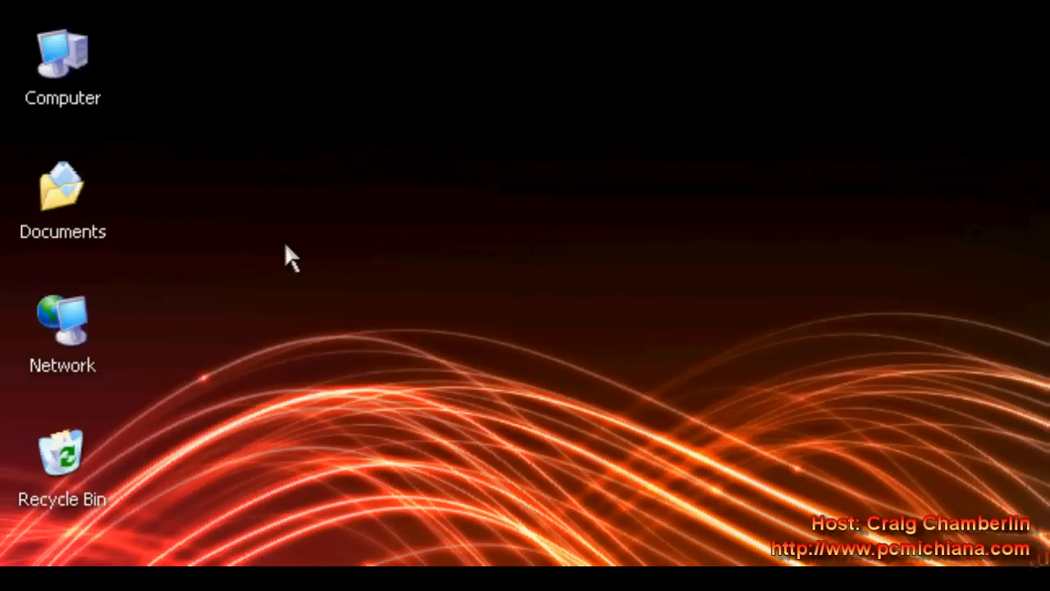
mouse_move(310, 204)
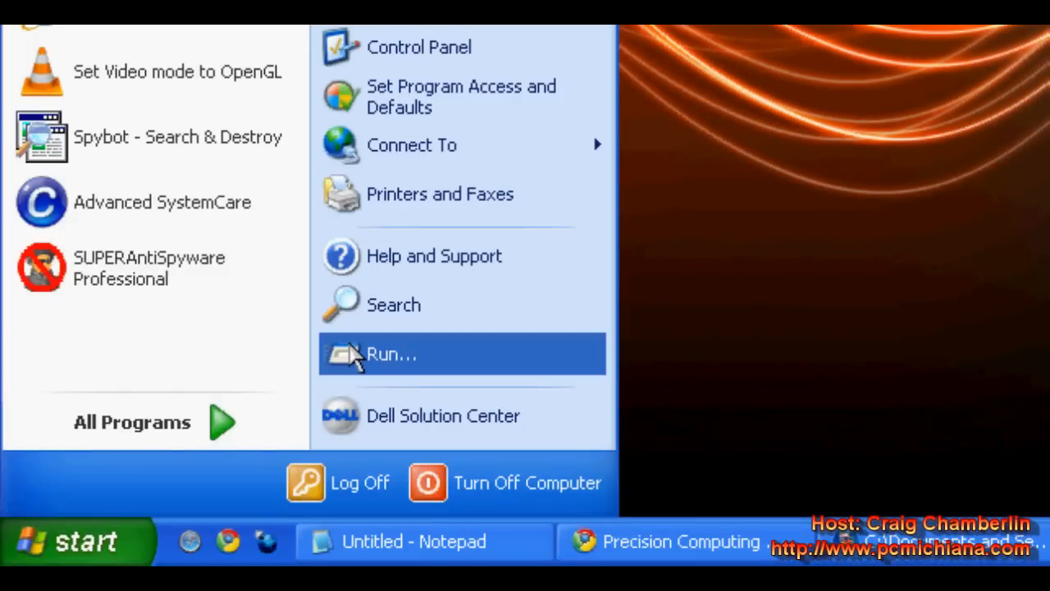
Step: Start Registry Editor from the Run dialog with the regedit command
left_click(391, 355)
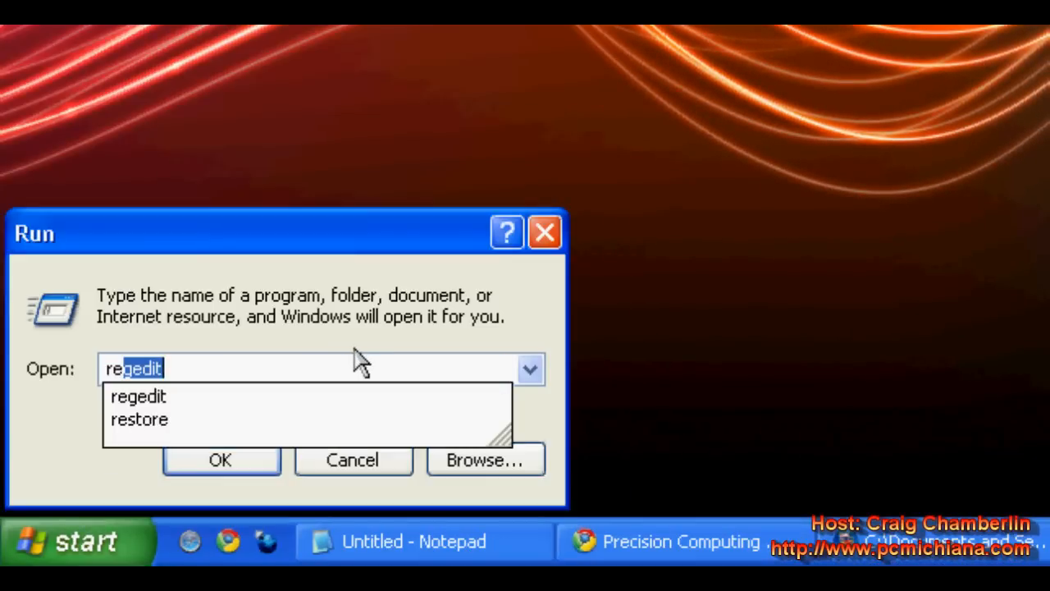
left_click(220, 460)
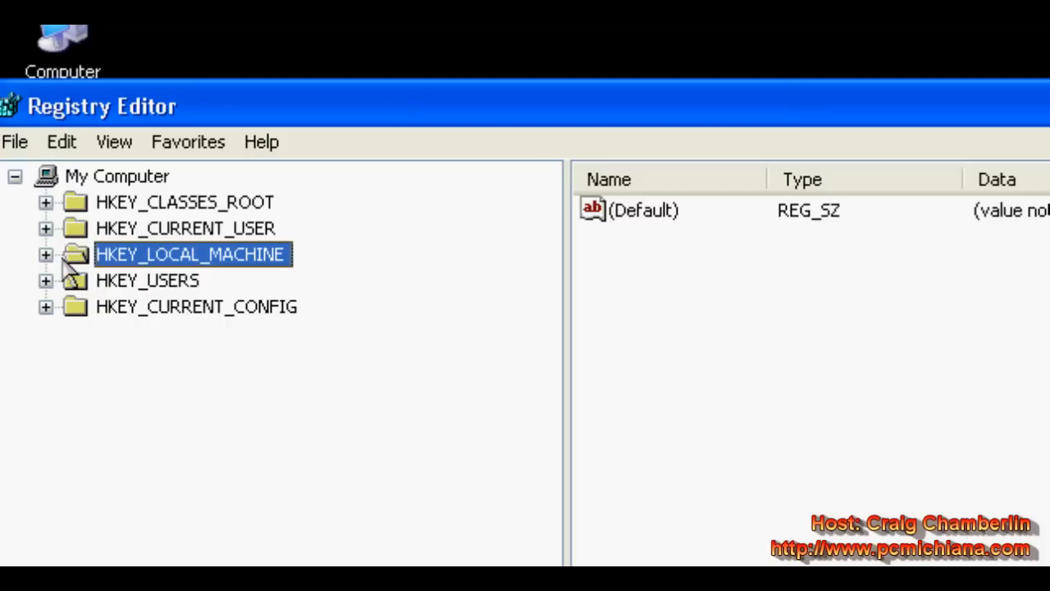
Step: Navigate to HKEY_LOCAL_MACHINE\SYSTEM\CurrentControlSet\Control\FileSystem and list its values
left_click(46, 253)
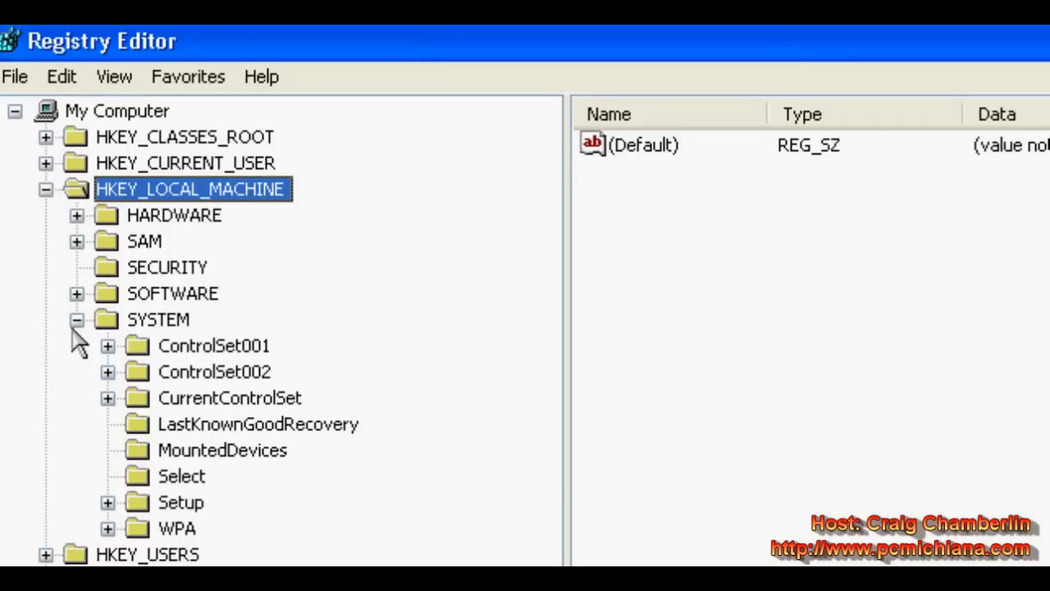
mouse_move(102, 404)
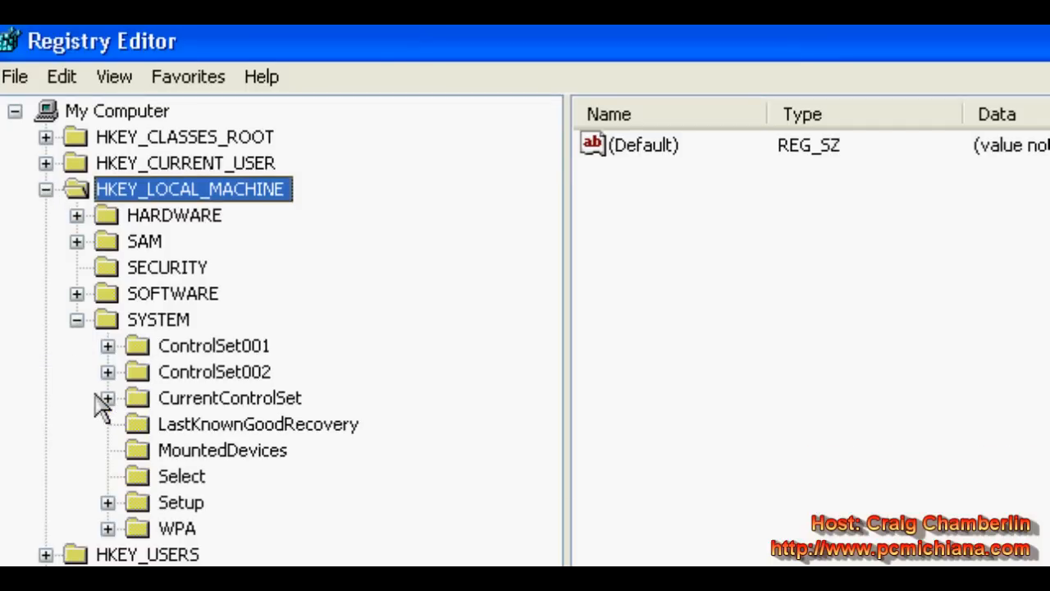
left_click(108, 399)
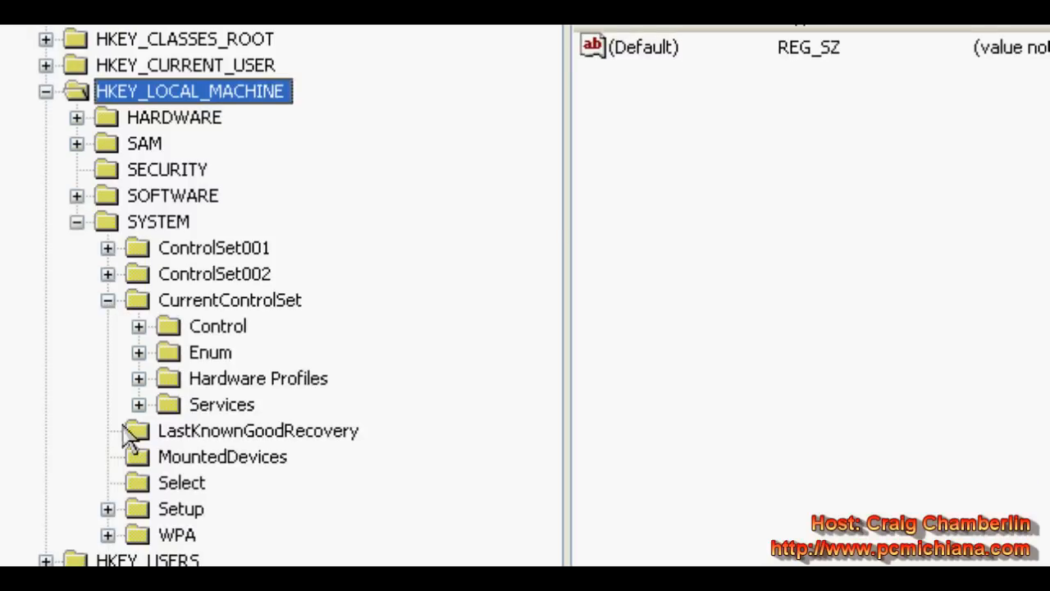
mouse_move(138, 345)
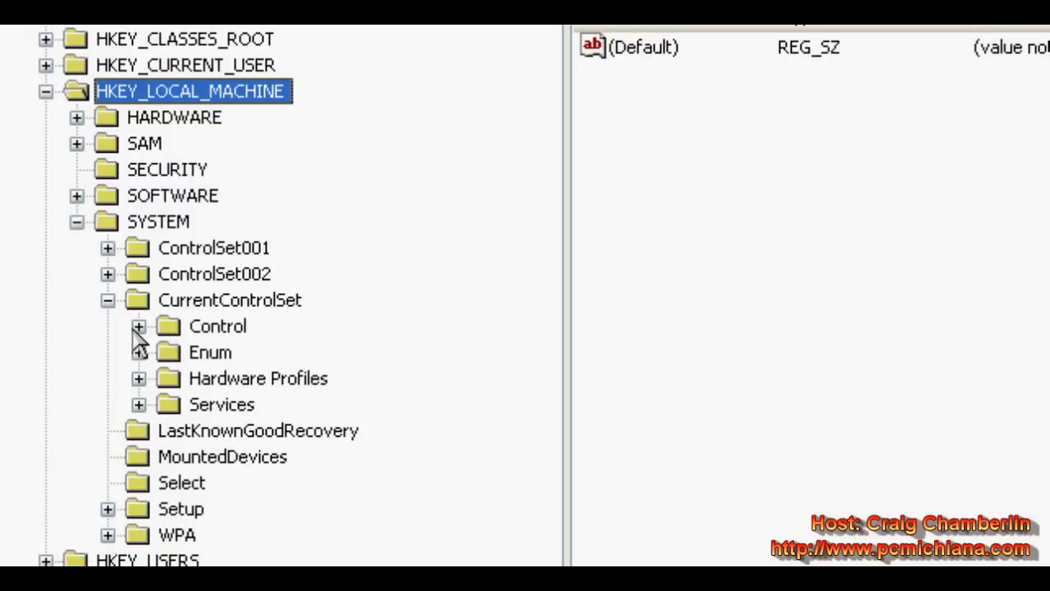
left_click(138, 325)
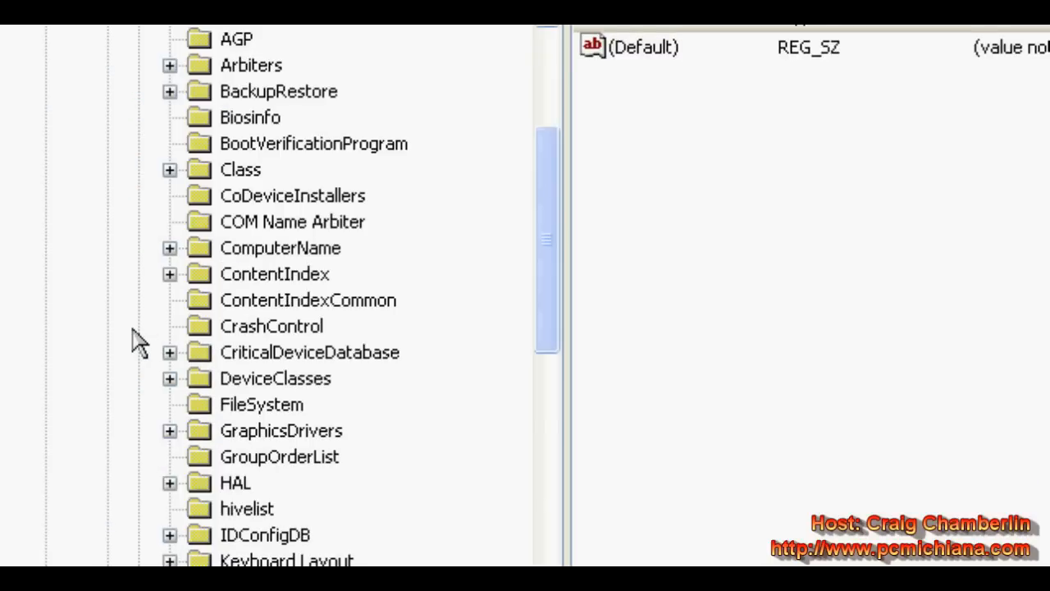
left_click(261, 404)
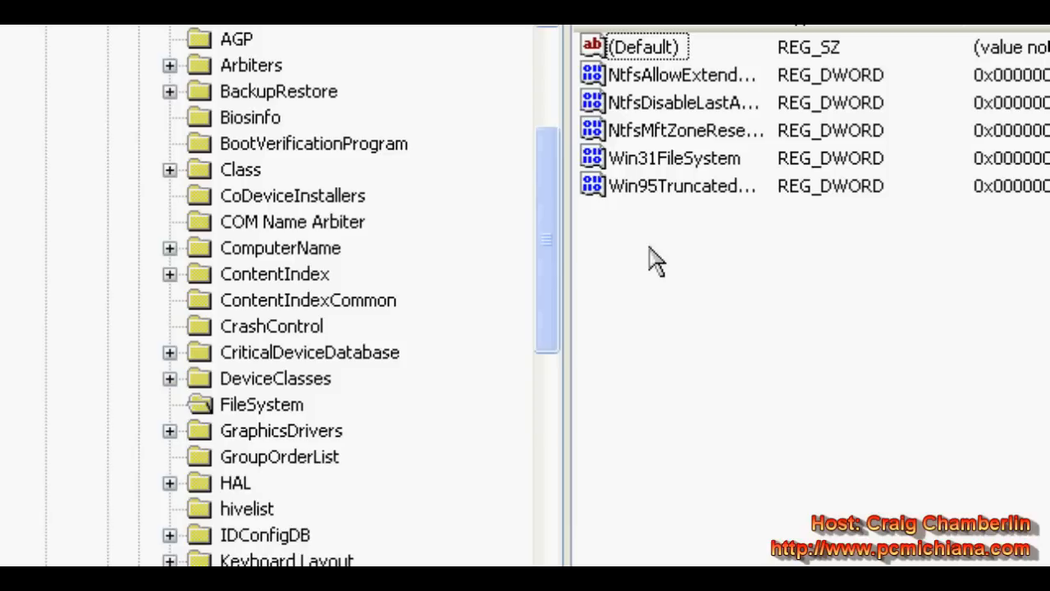
Step: Create a new DWORD value named NtfsDisable8dot3NameCreation in the FileSystem key
right_click(657, 259)
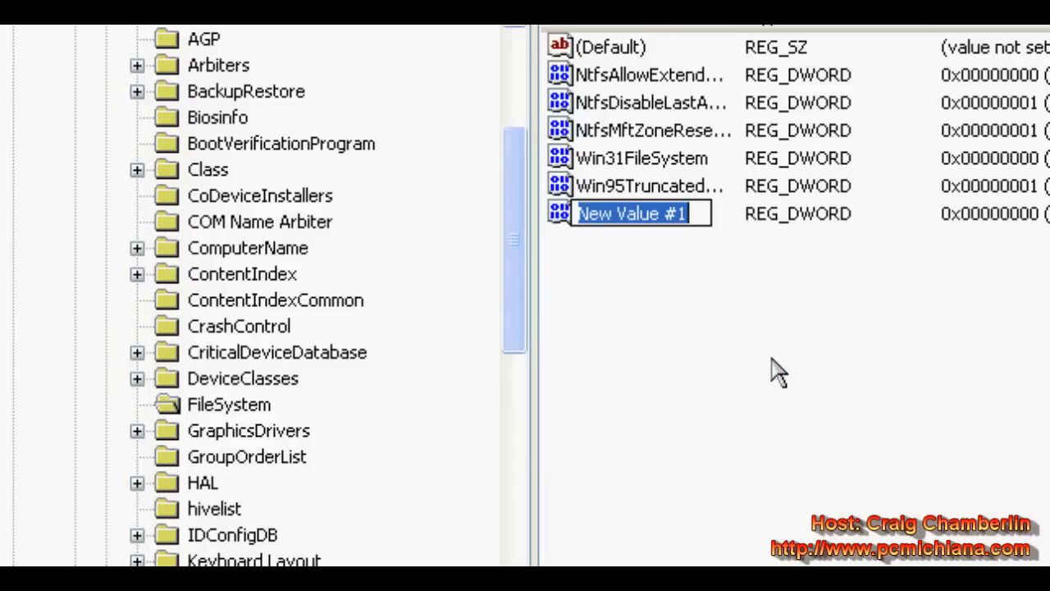
type("NtfsDisable8dot3")
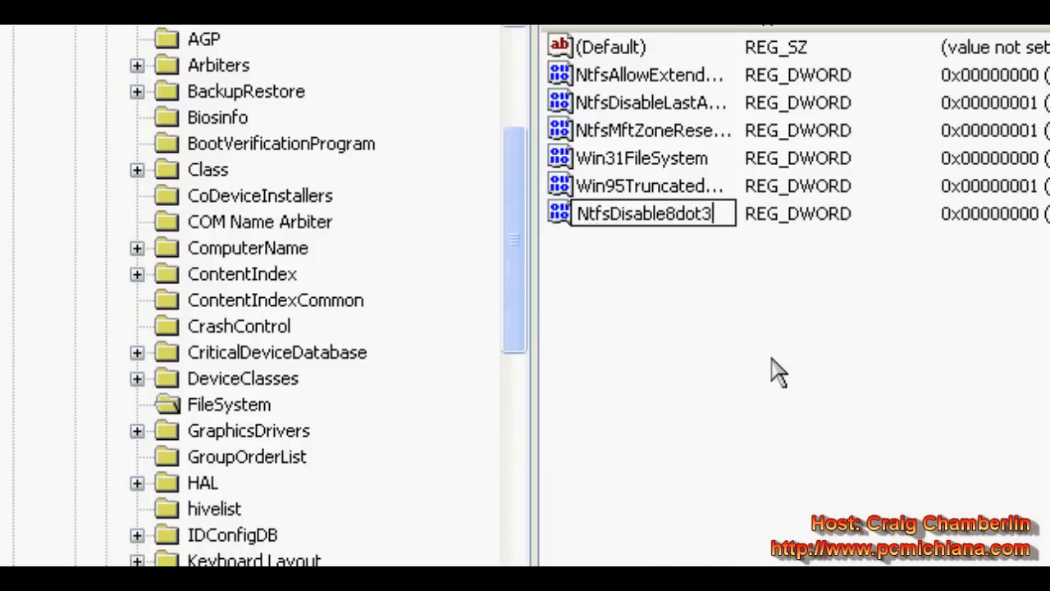
type("NameCre")
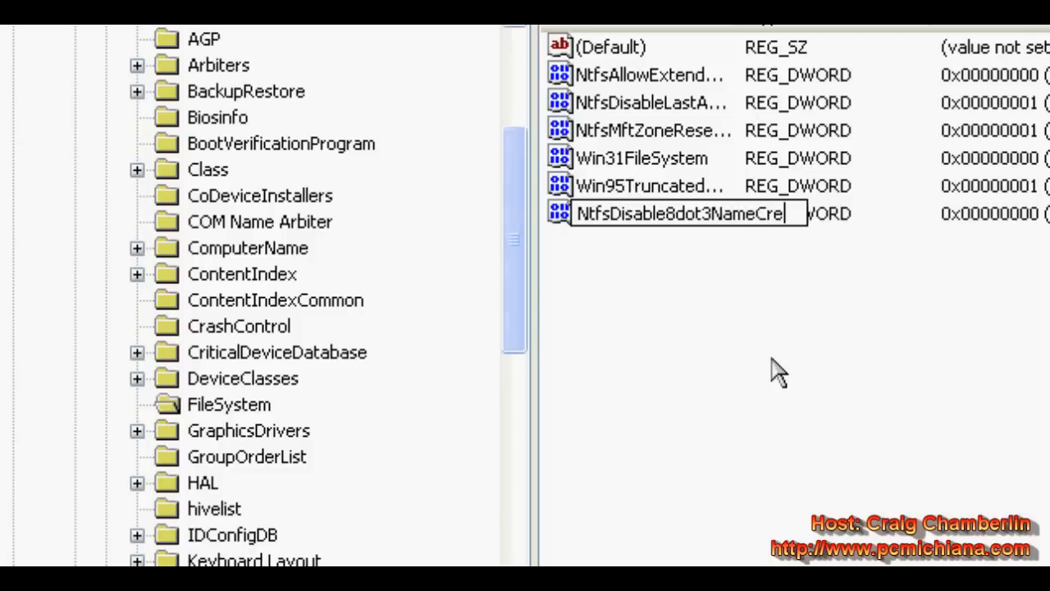
key("Return")
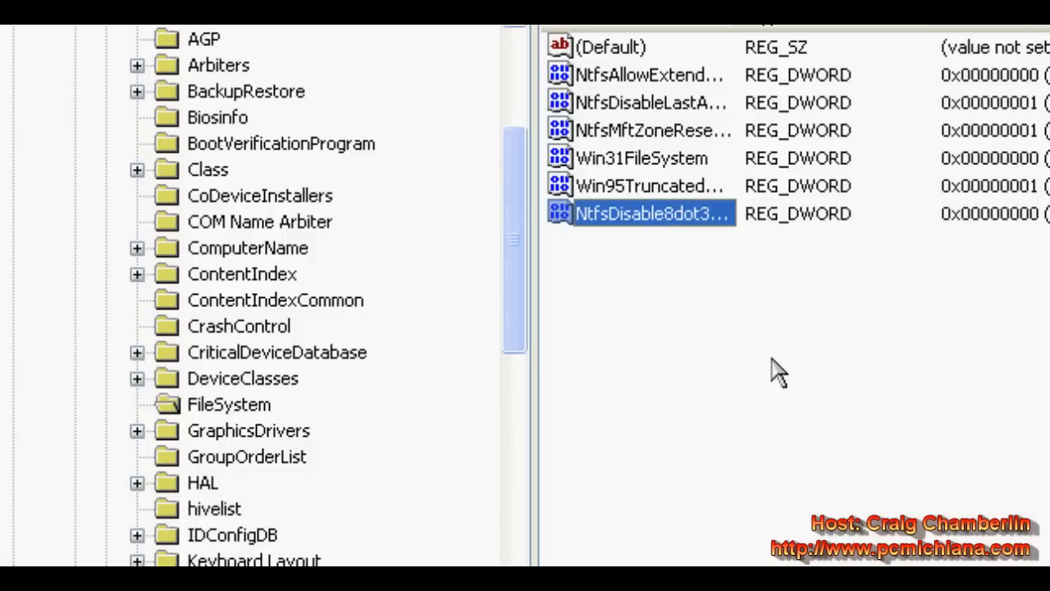
Step: Set NtfsDisable8dot3NameCreation to decimal 1 and exit Registry Editor
double_click(653, 213)
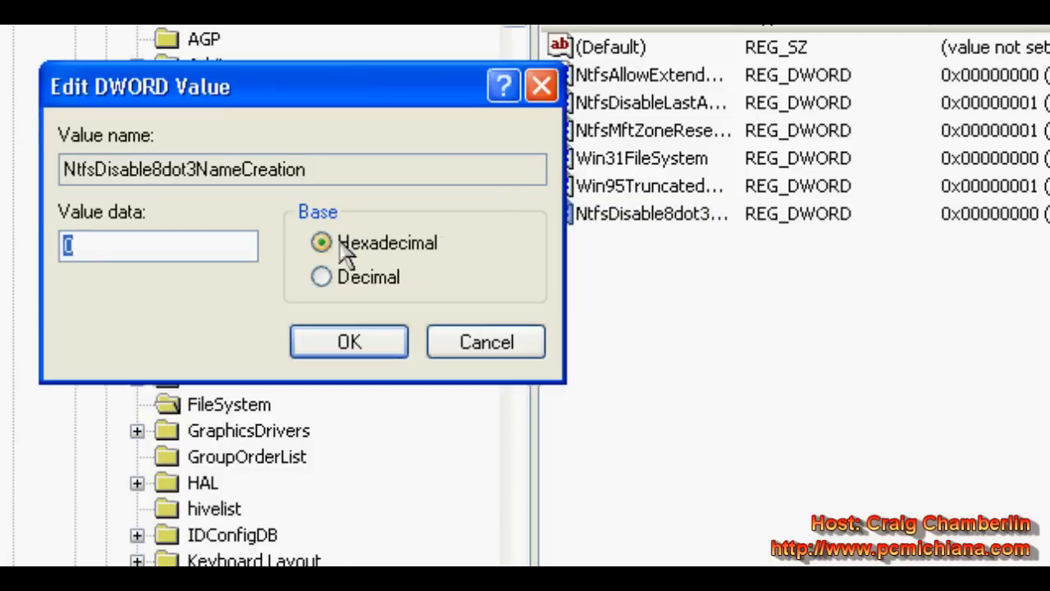
left_click(354, 277)
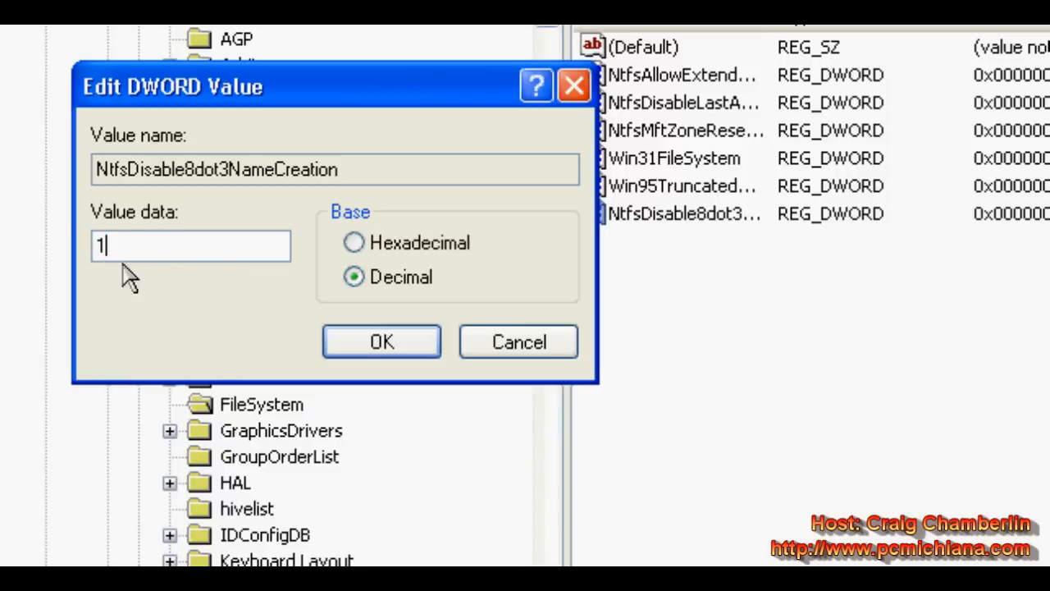
left_click(381, 341)
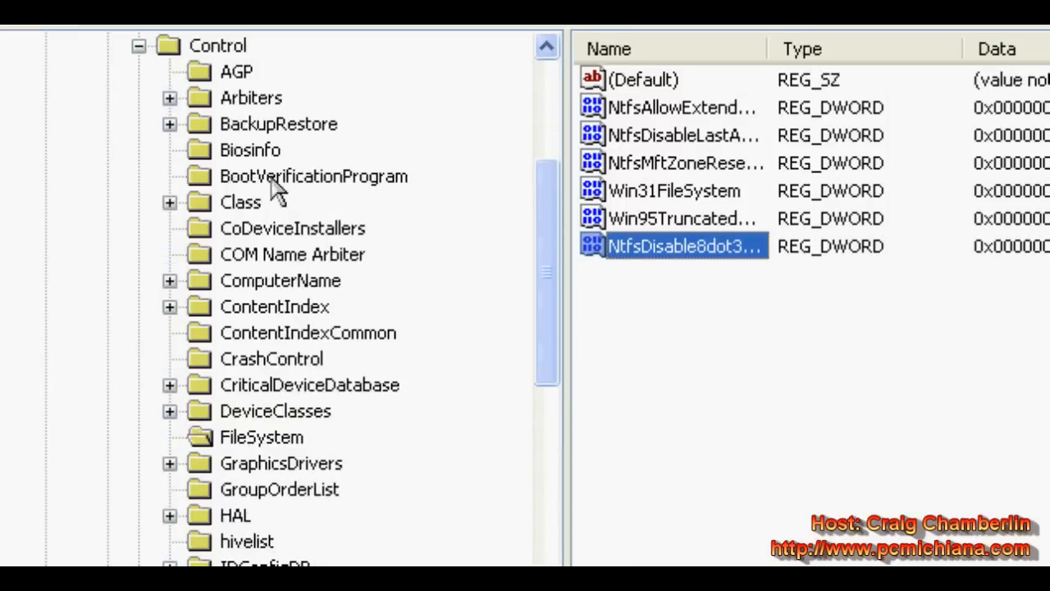
left_click(13, 134)
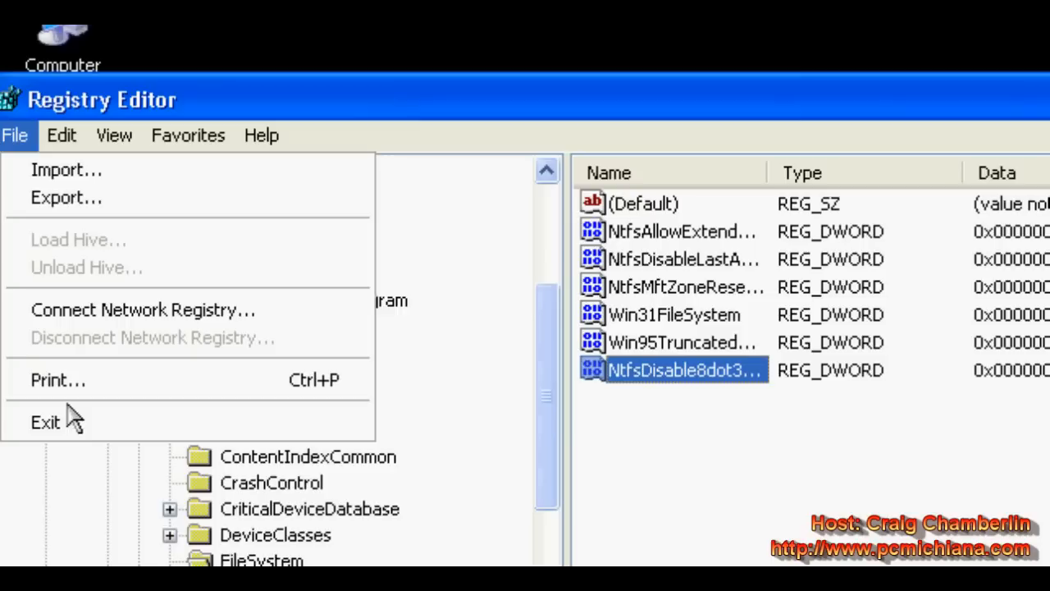
left_click(46, 422)
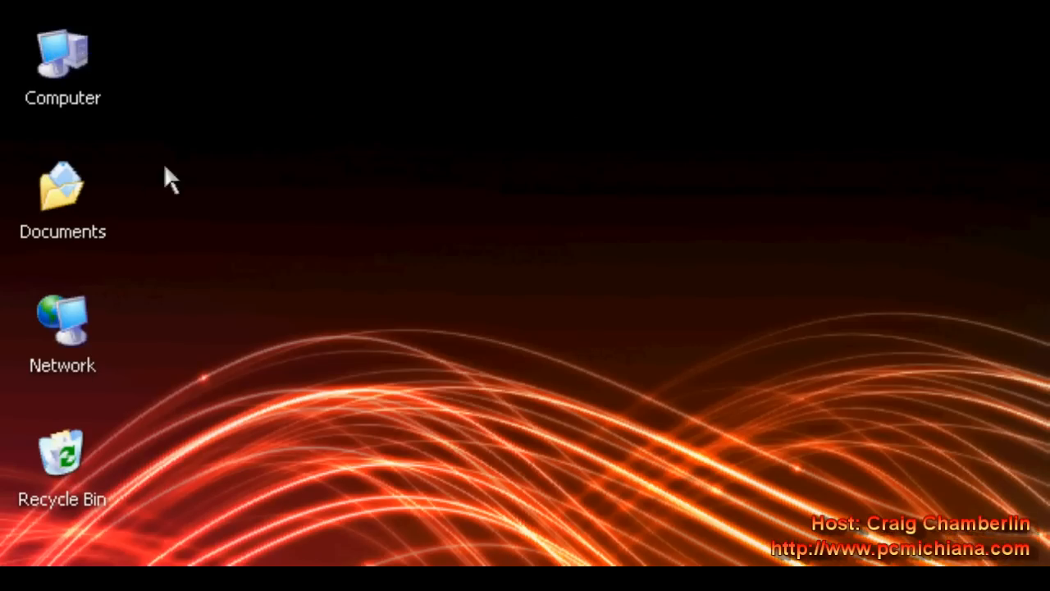
mouse_move(249, 191)
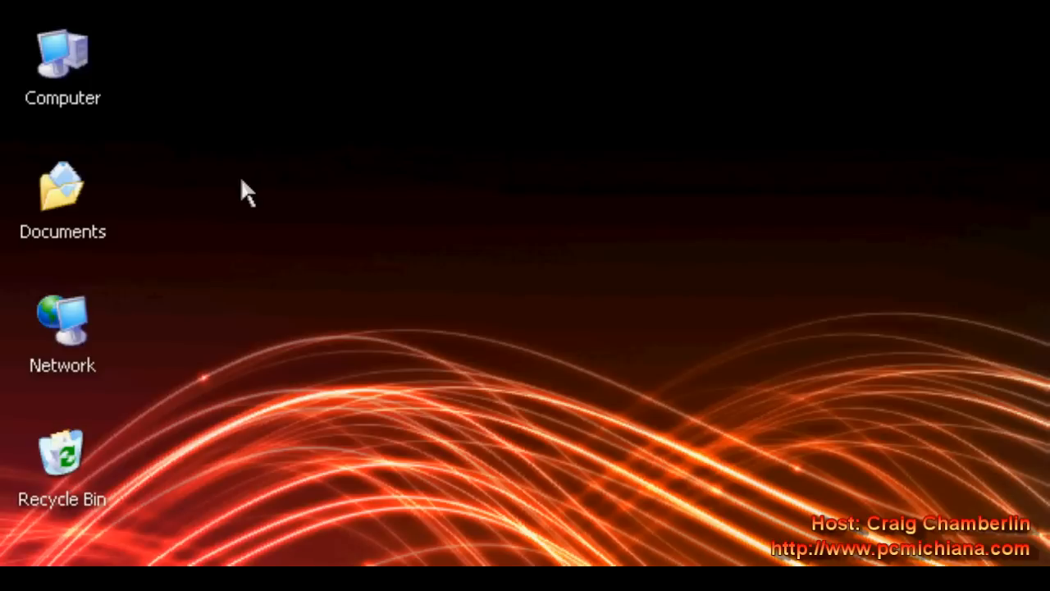
mouse_move(255, 255)
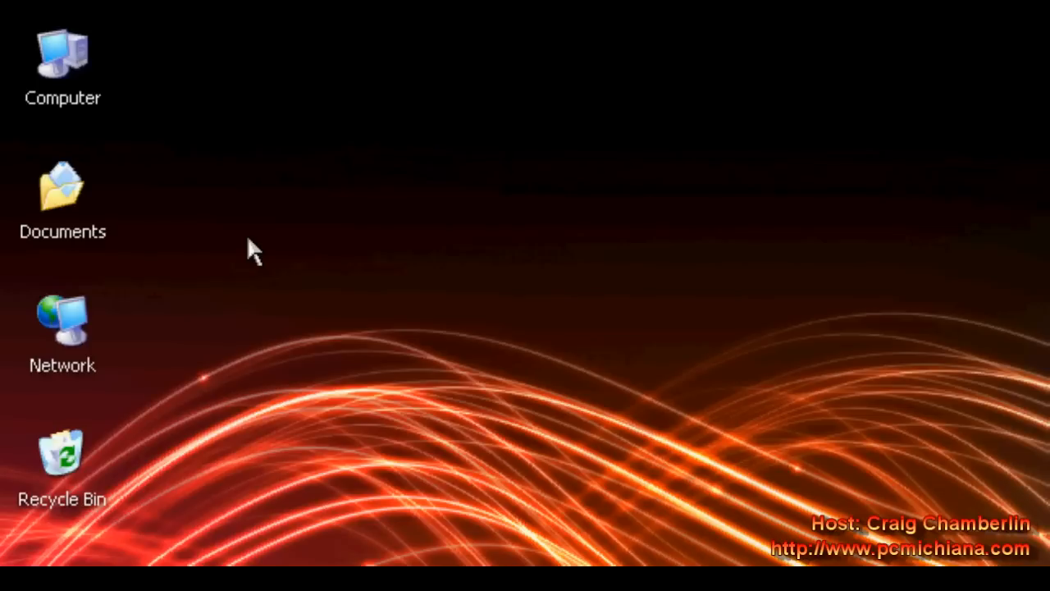
mouse_move(320, 282)
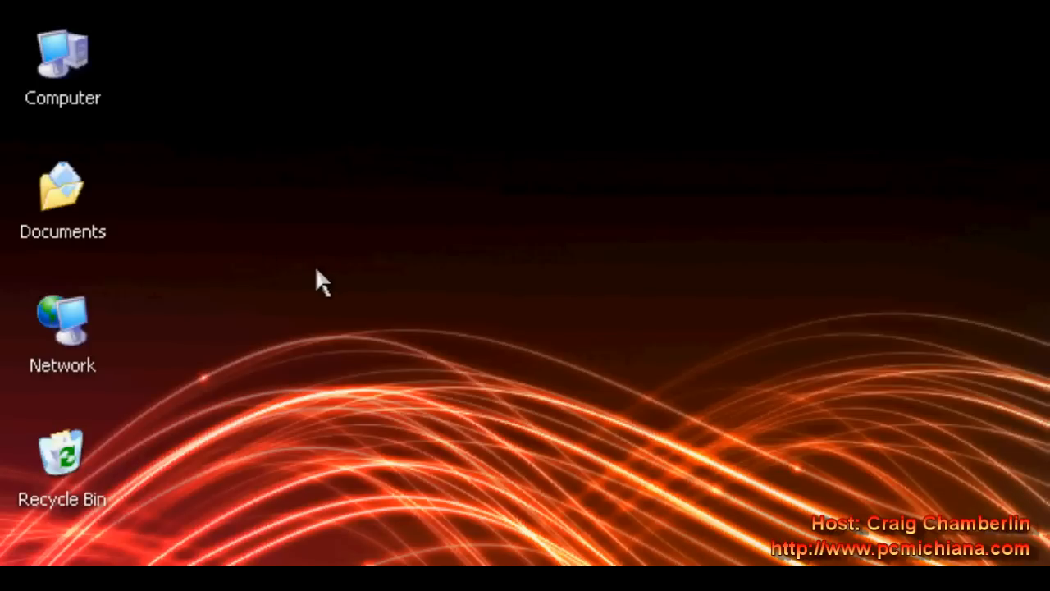
mouse_move(322, 263)
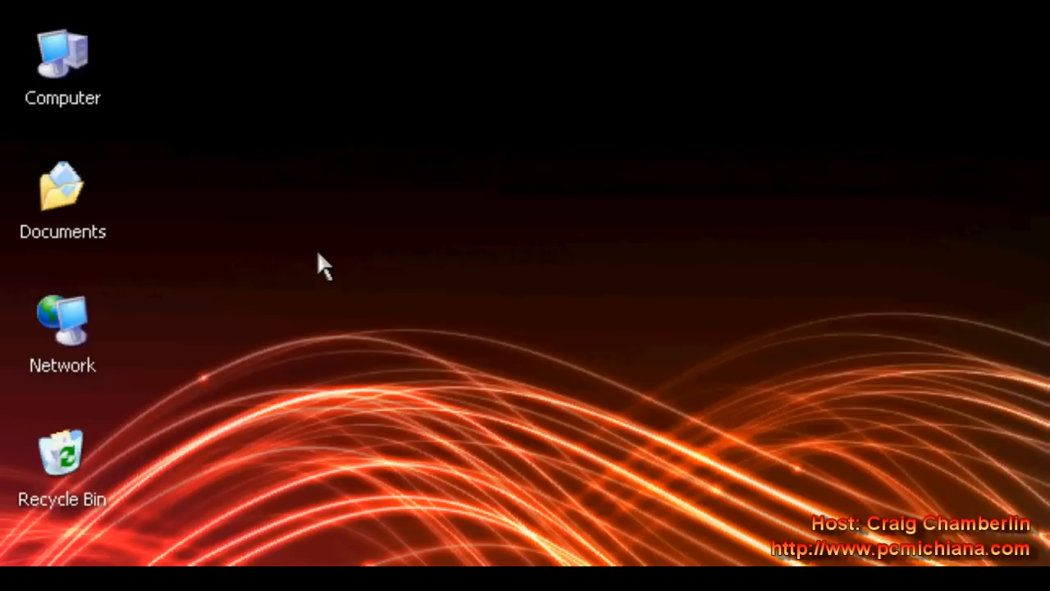